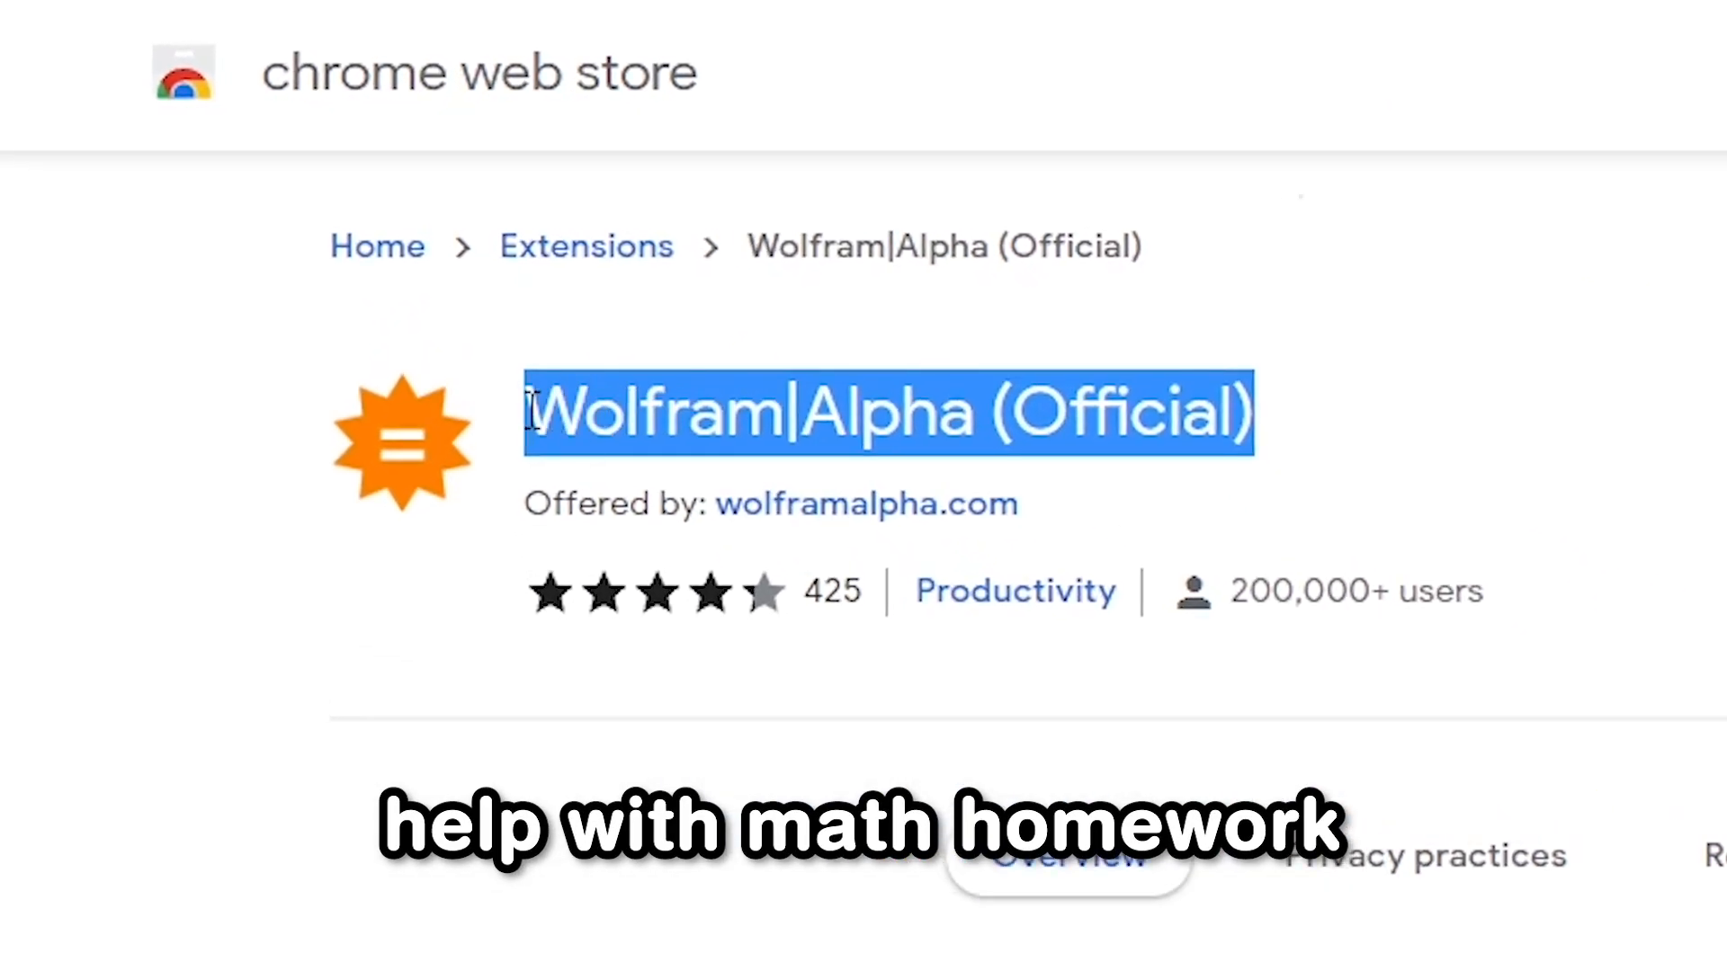
# Step: Submit the equation 3x+7=21 through the Wolfram|Alpha toolbar popup's quick search box
pyautogui.click(1426, 478)
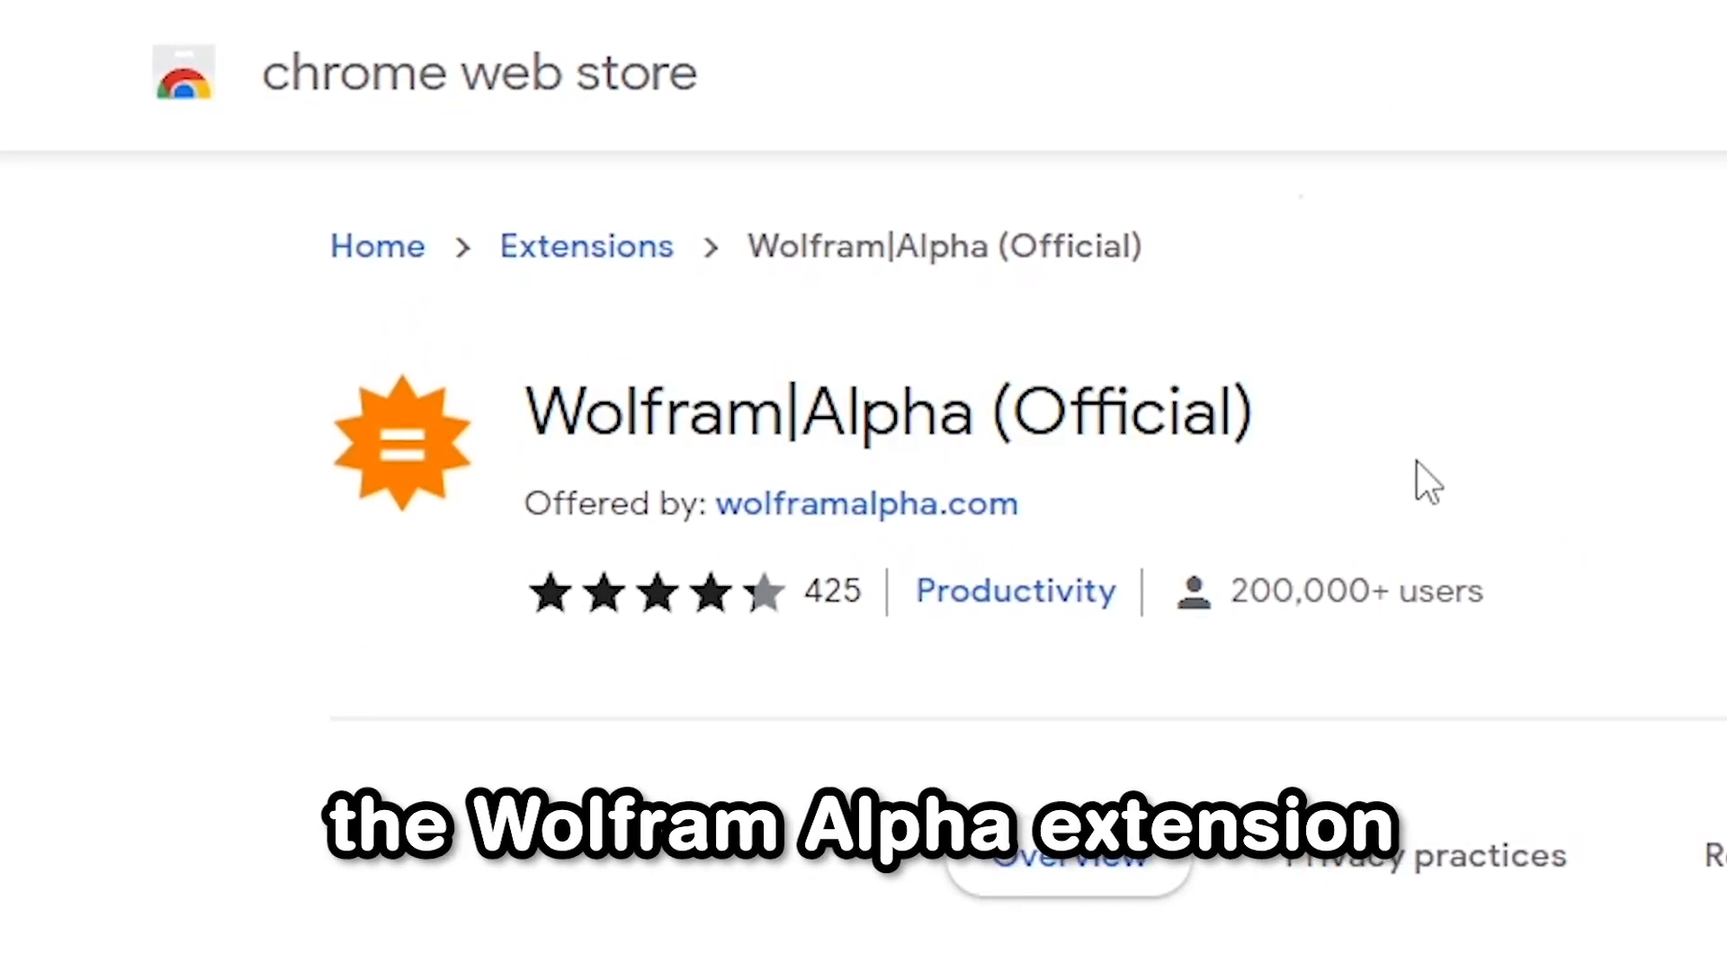
pyautogui.click(1360, 131)
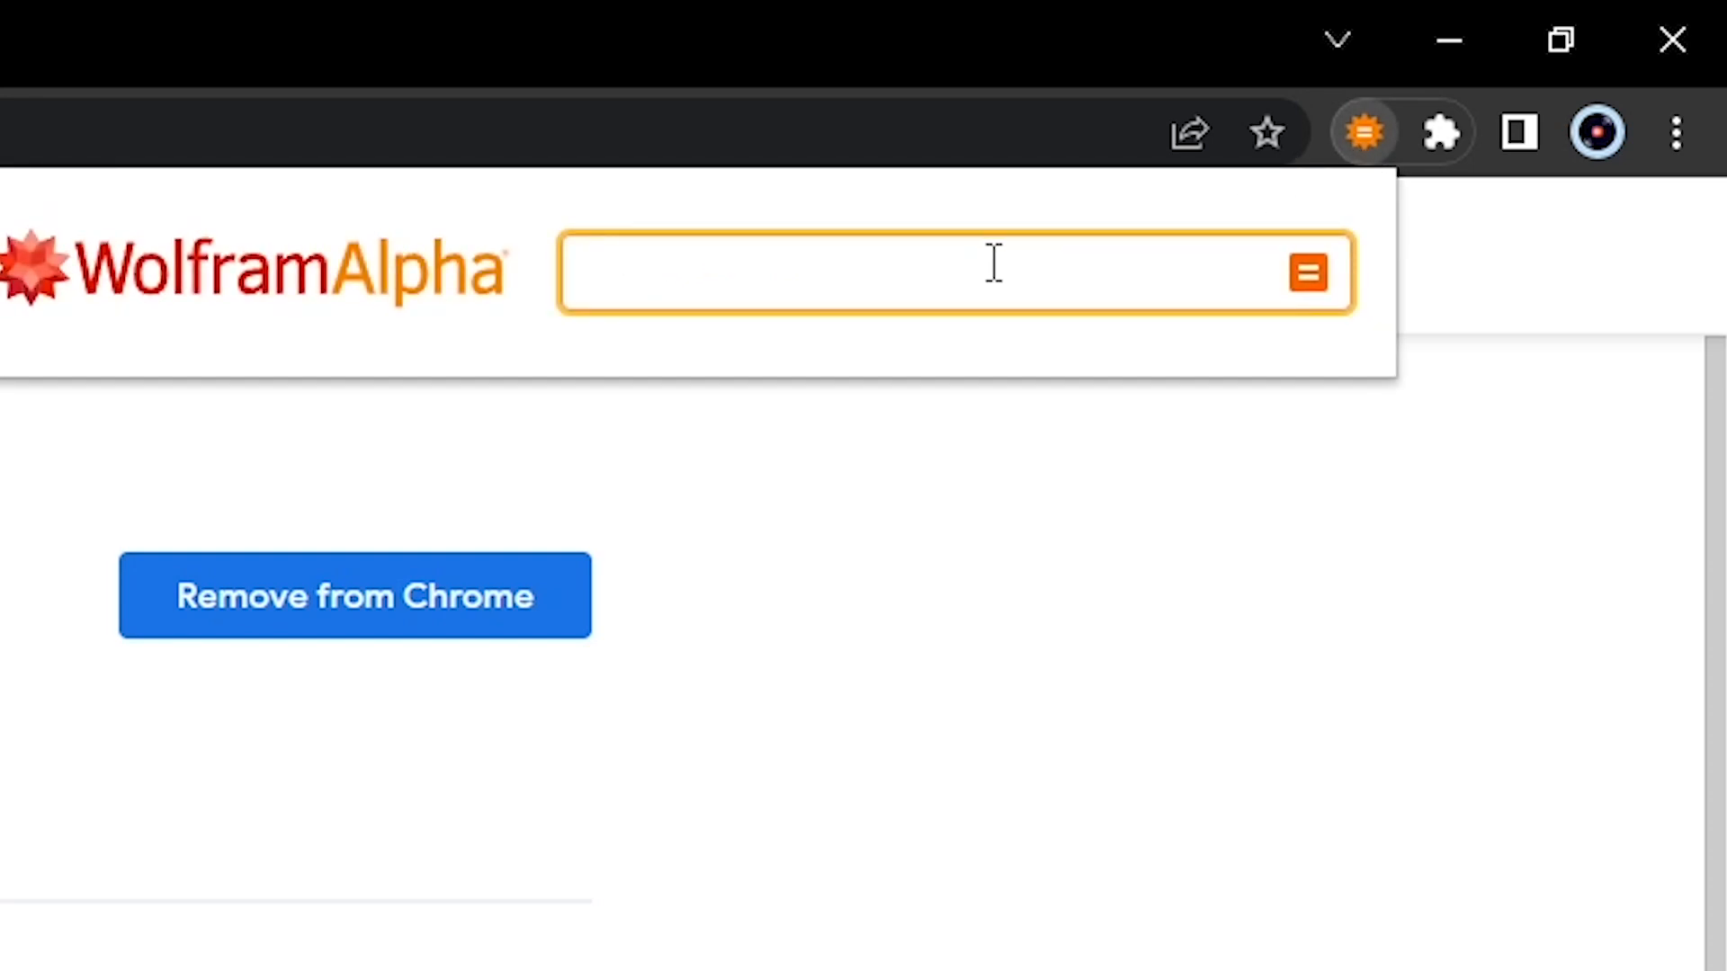
pyautogui.write('3x+7=21')
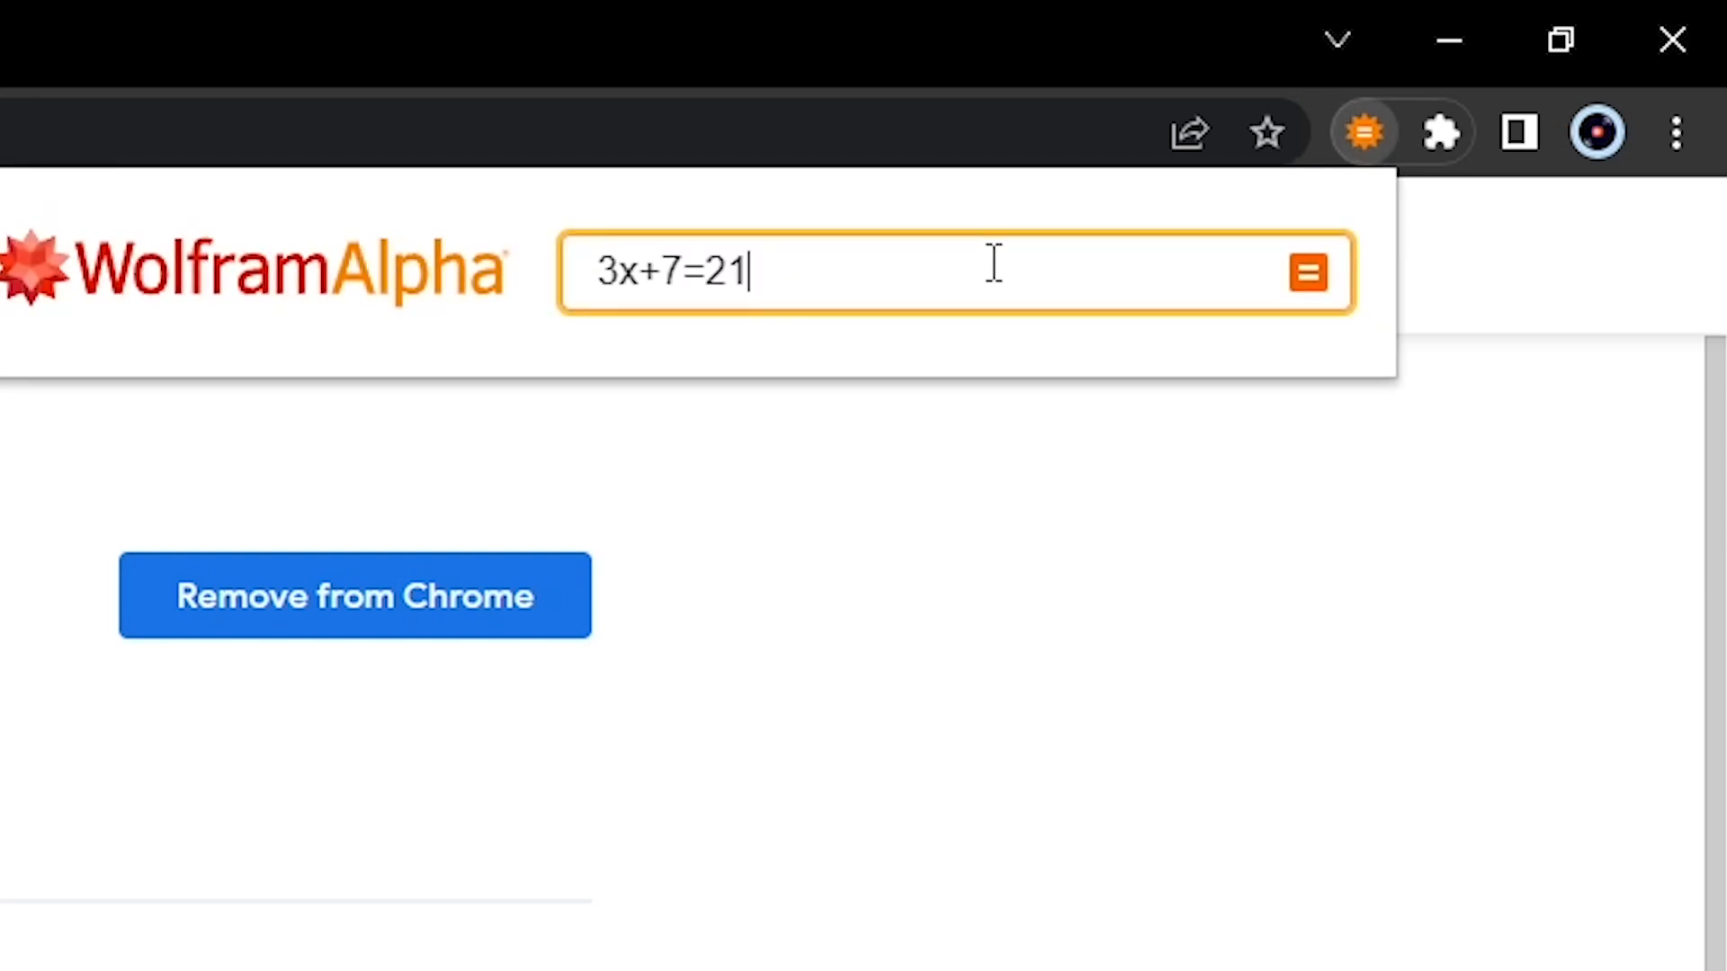
pyautogui.click(1311, 274)
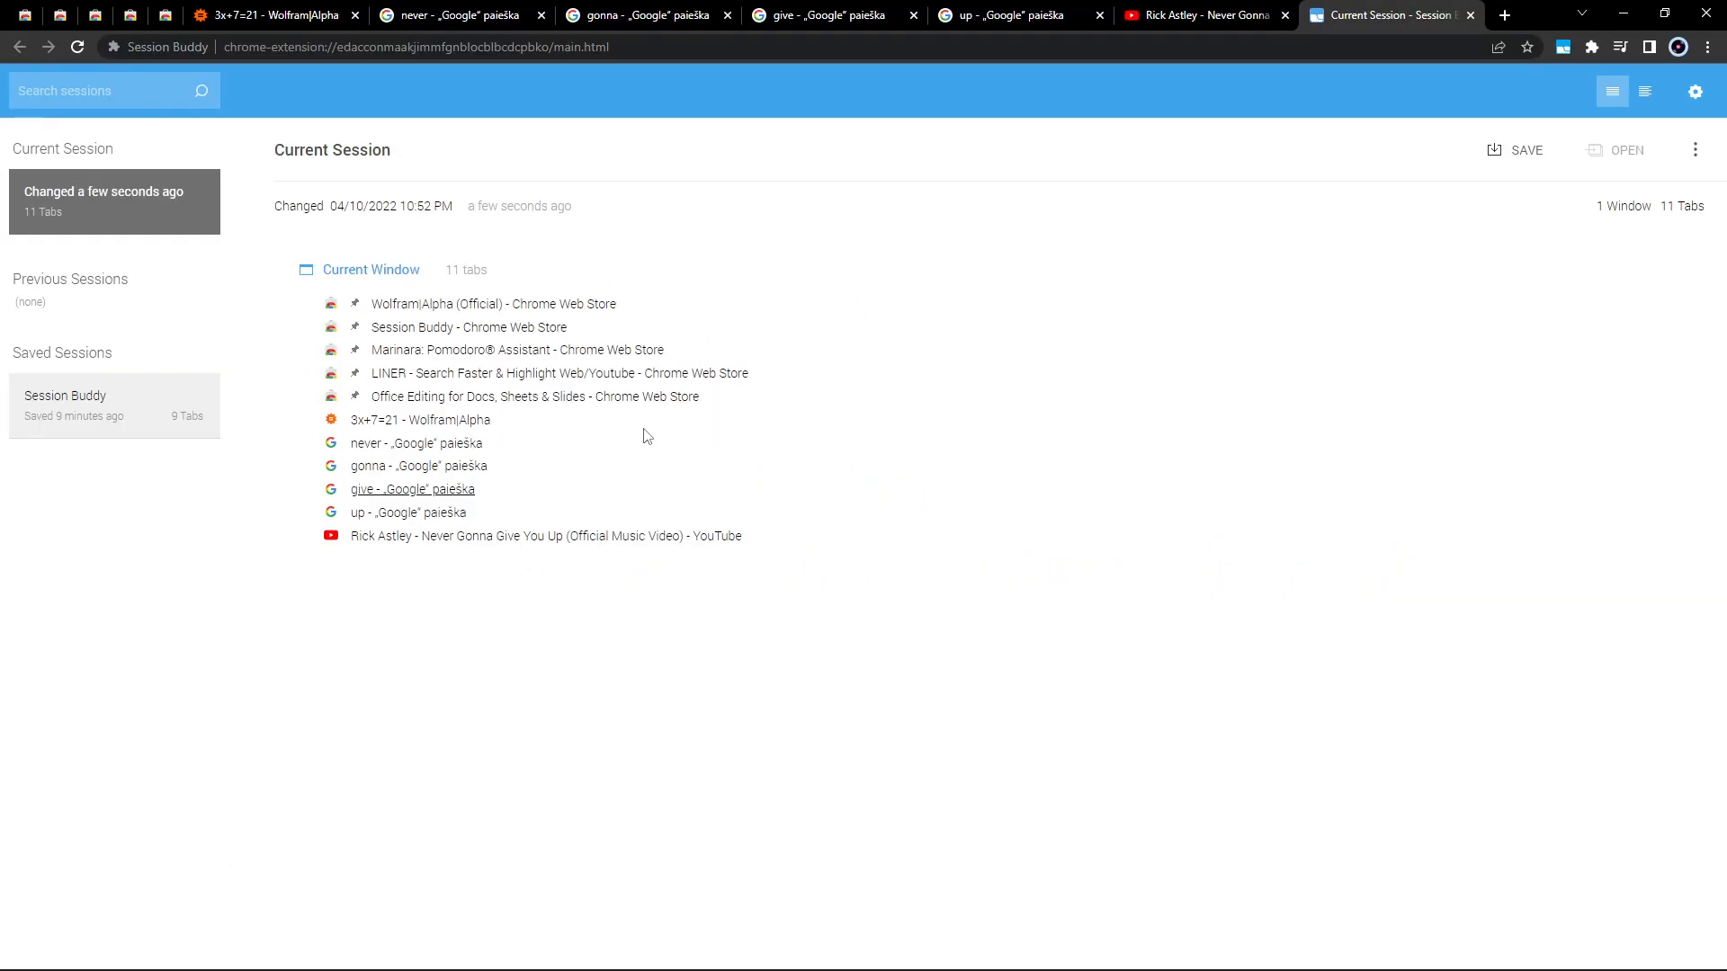
pyautogui.moveTo(1426, 189)
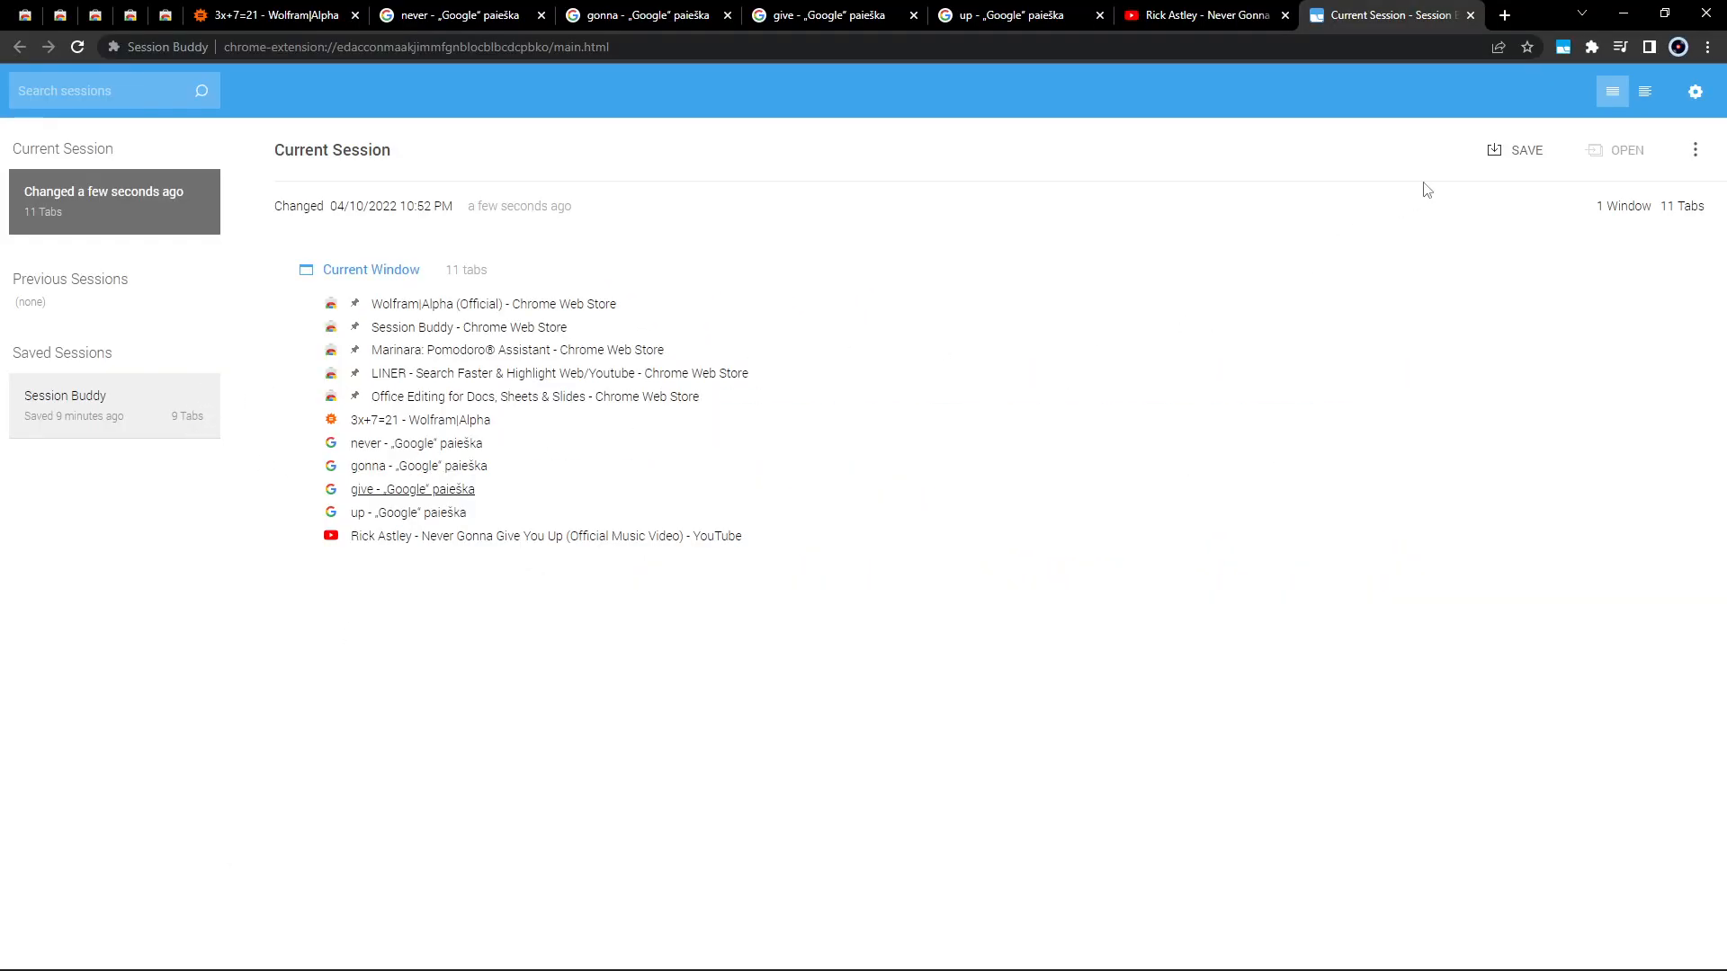
# Step: Start saving the current 11-tab session via SAVE next to Current Session
pyautogui.click(1514, 150)
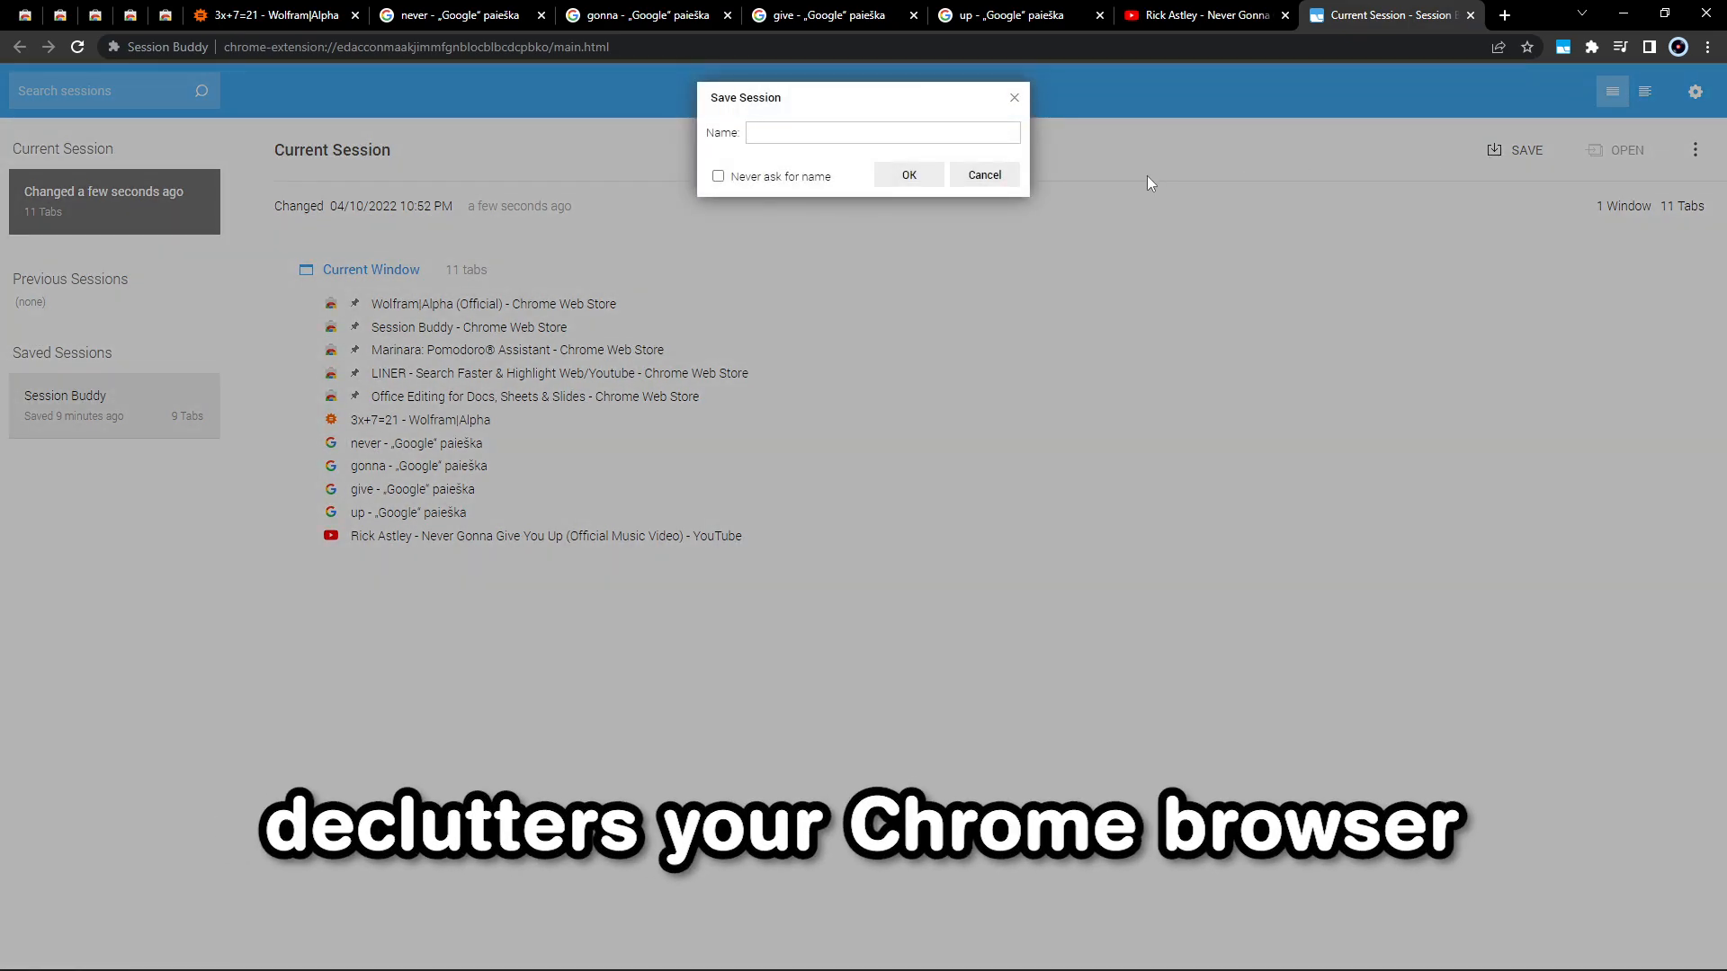
pyautogui.click(908, 174)
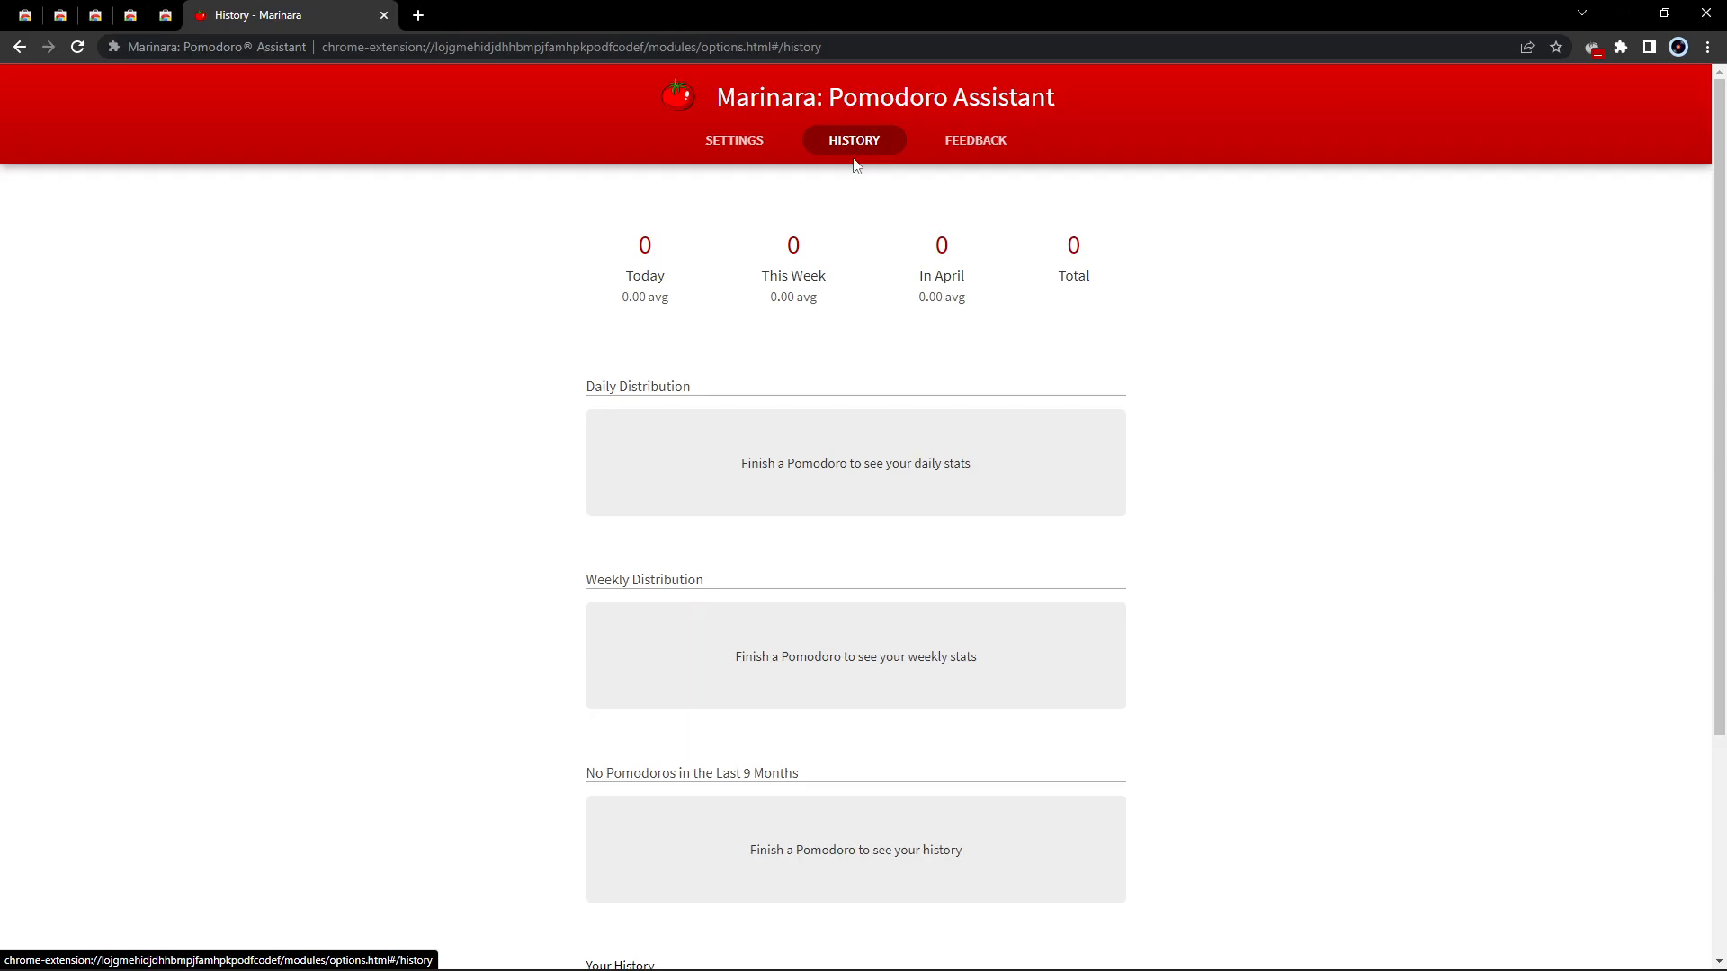
pyautogui.moveTo(923, 328)
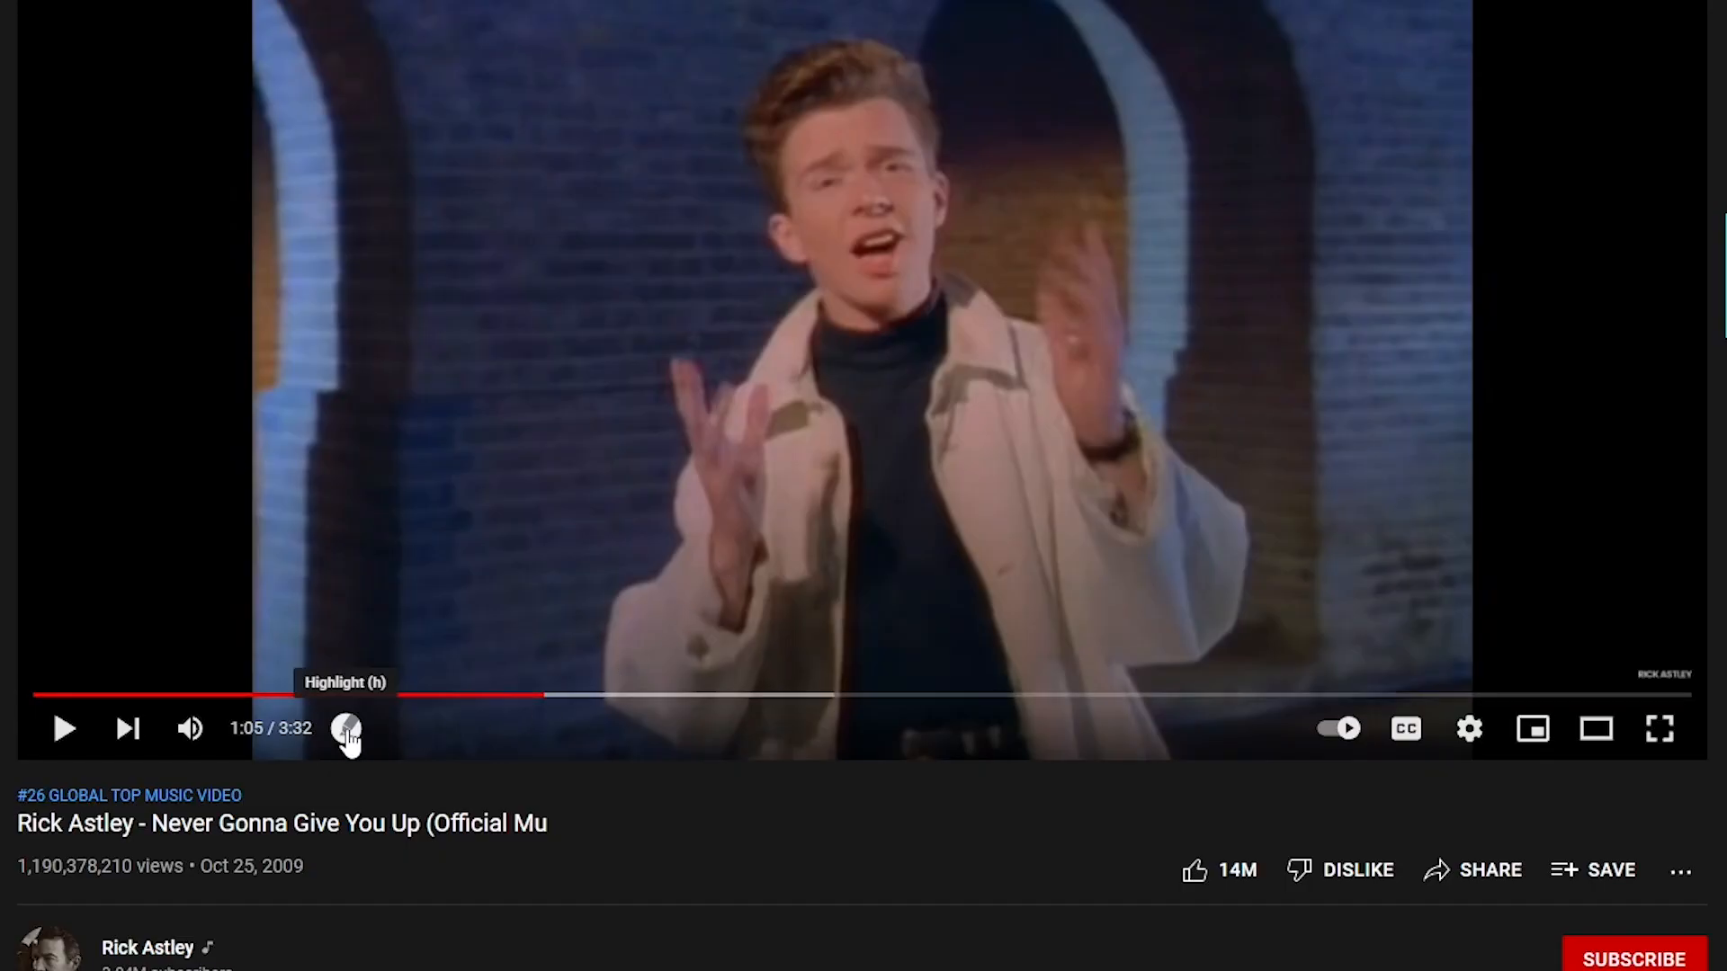
# Step: Mark a LINER highlight at 1:05 of the Never Gonna Give You Up video
pyautogui.click(345, 731)
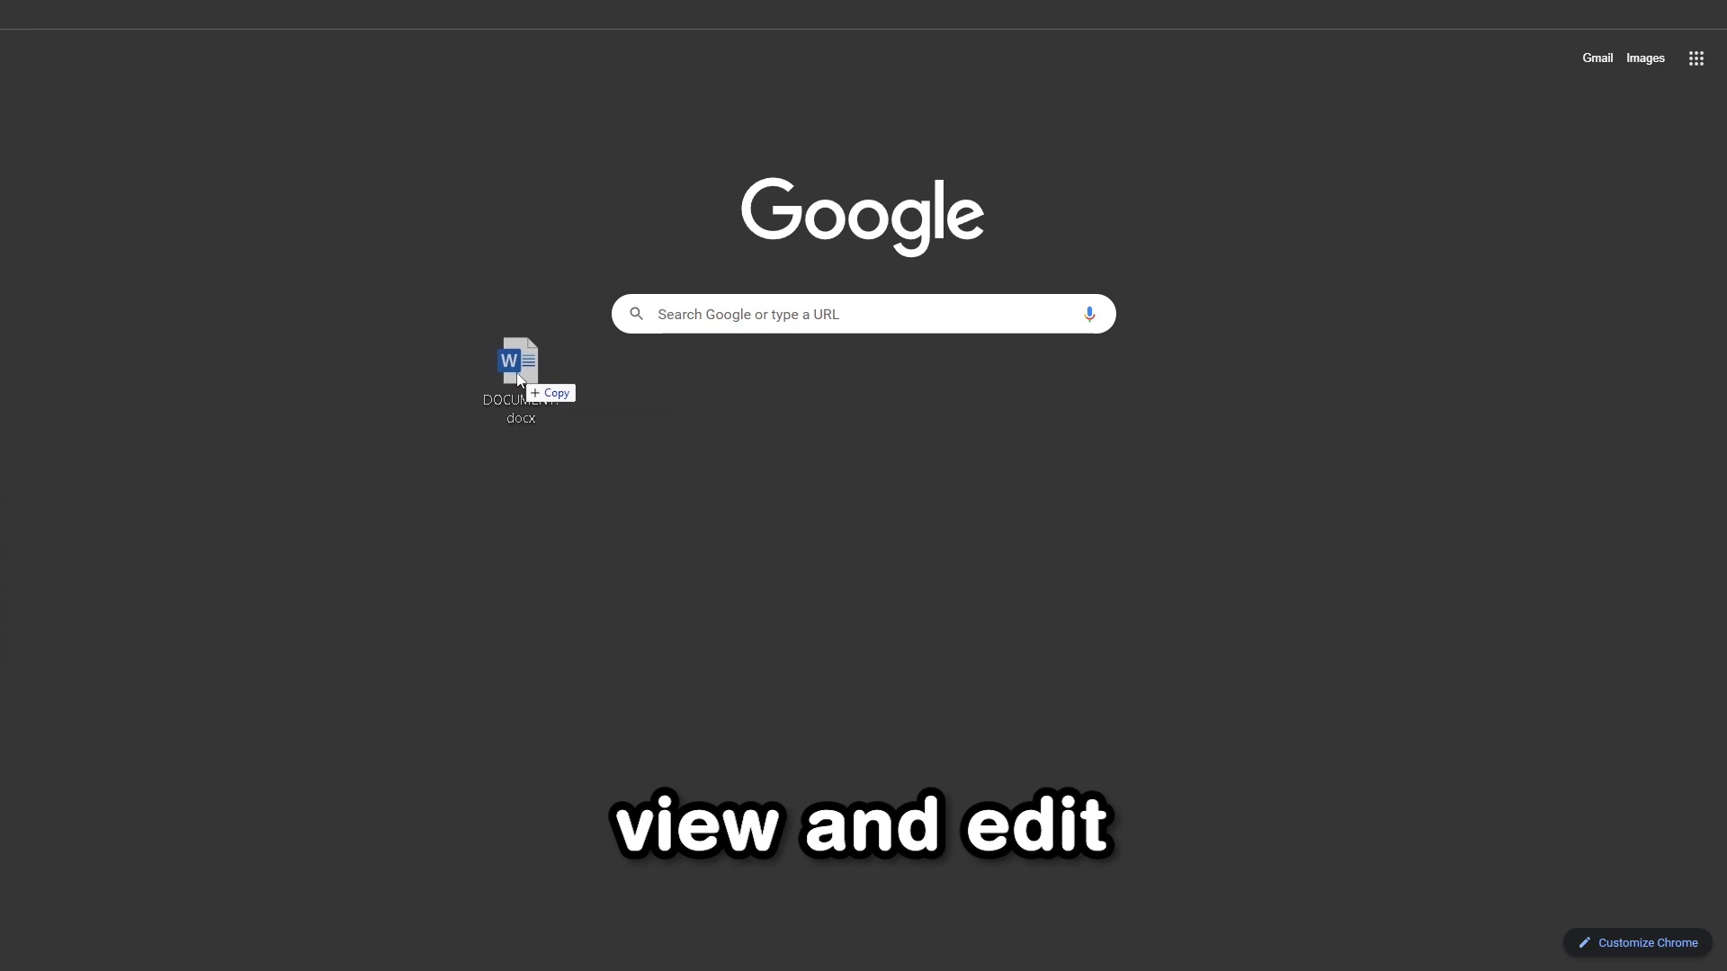
# Step: Open DOCUMENT.docx in Office Editing and select a word in the first lyric line
pyautogui.doubleClick(518, 360)
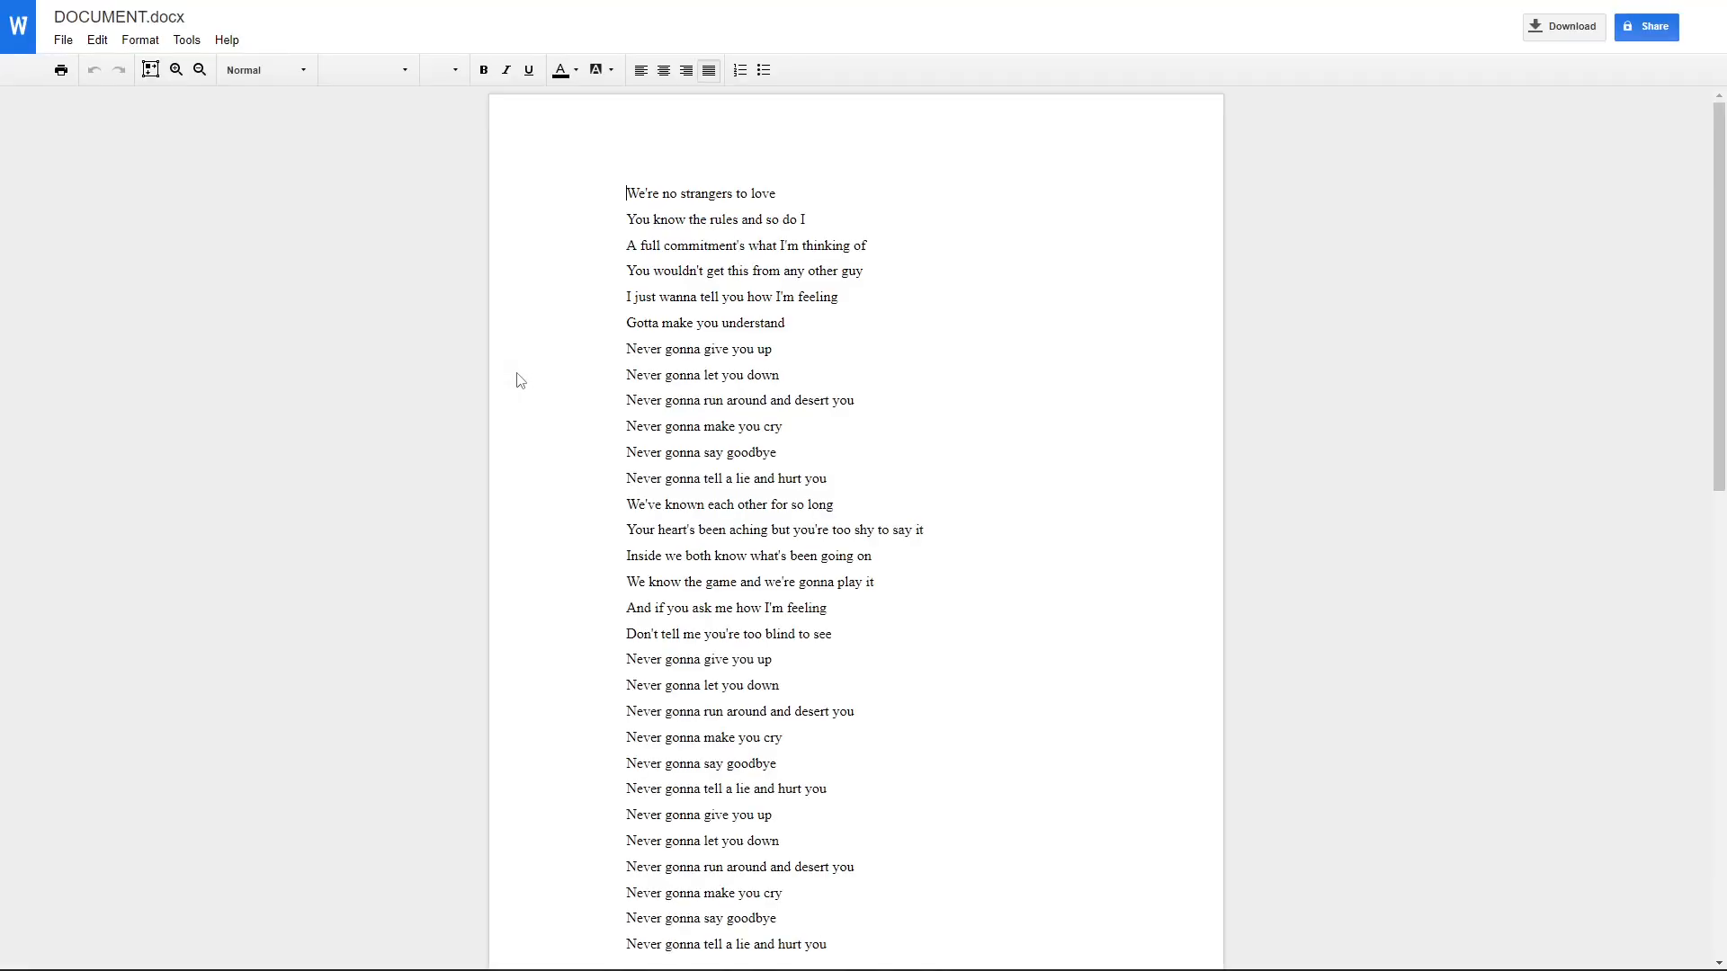
pyautogui.doubleClick(641, 324)
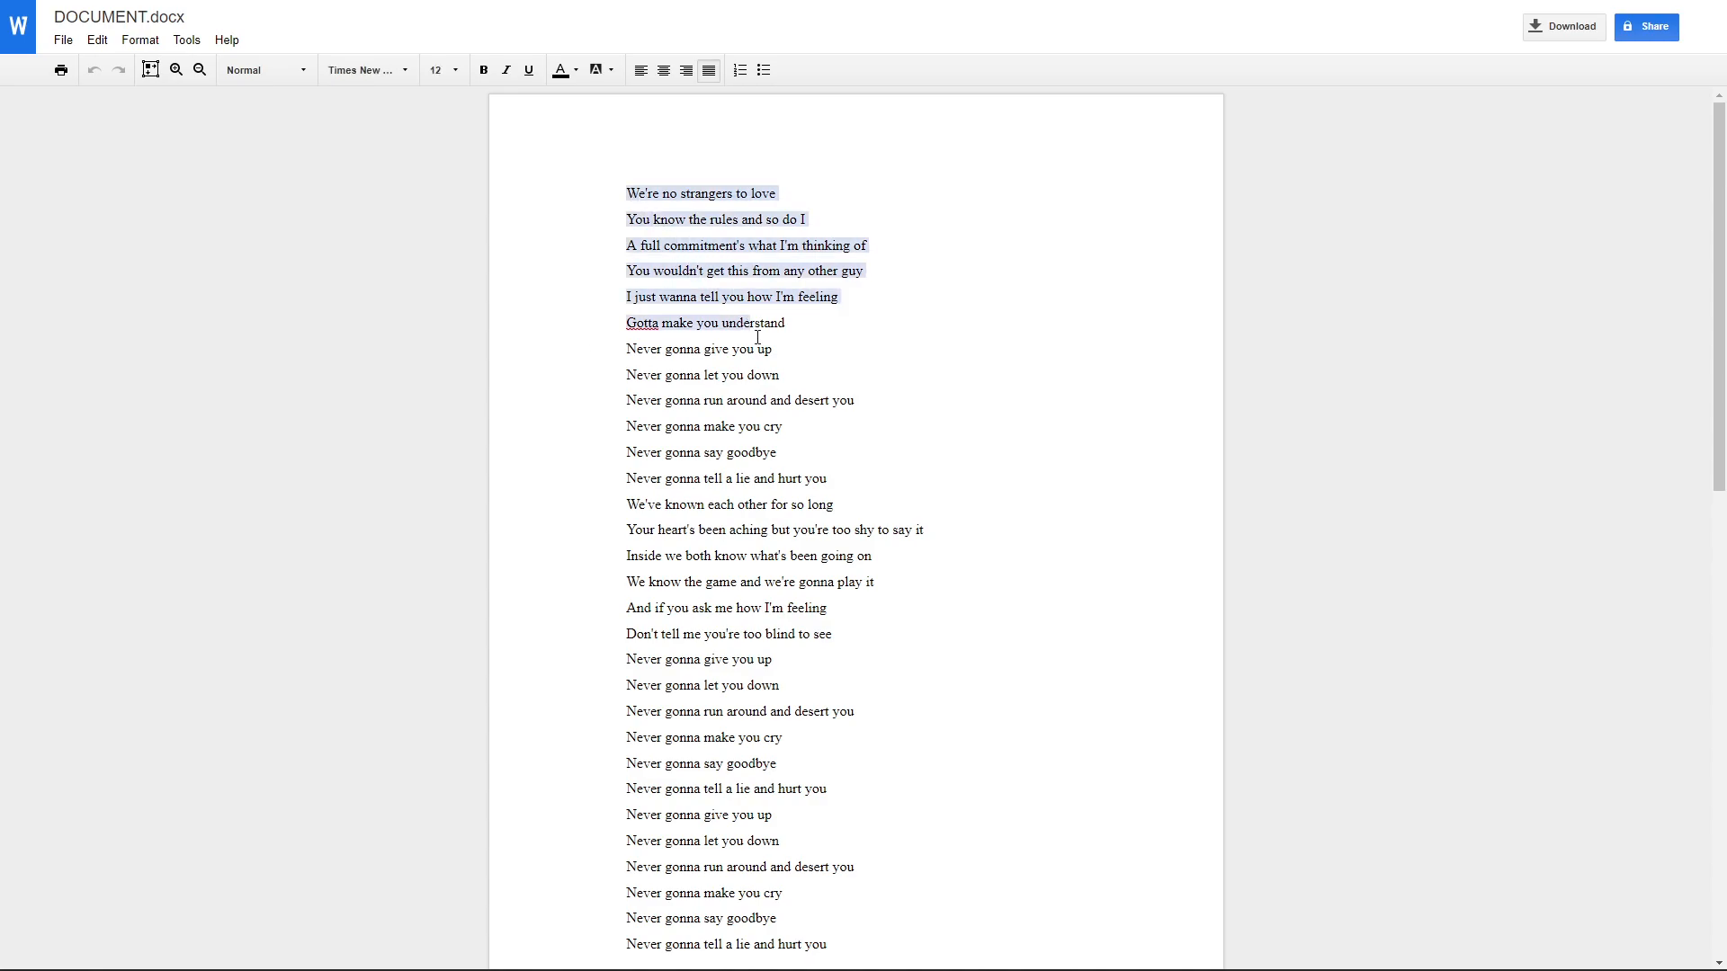
pyautogui.click(834, 504)
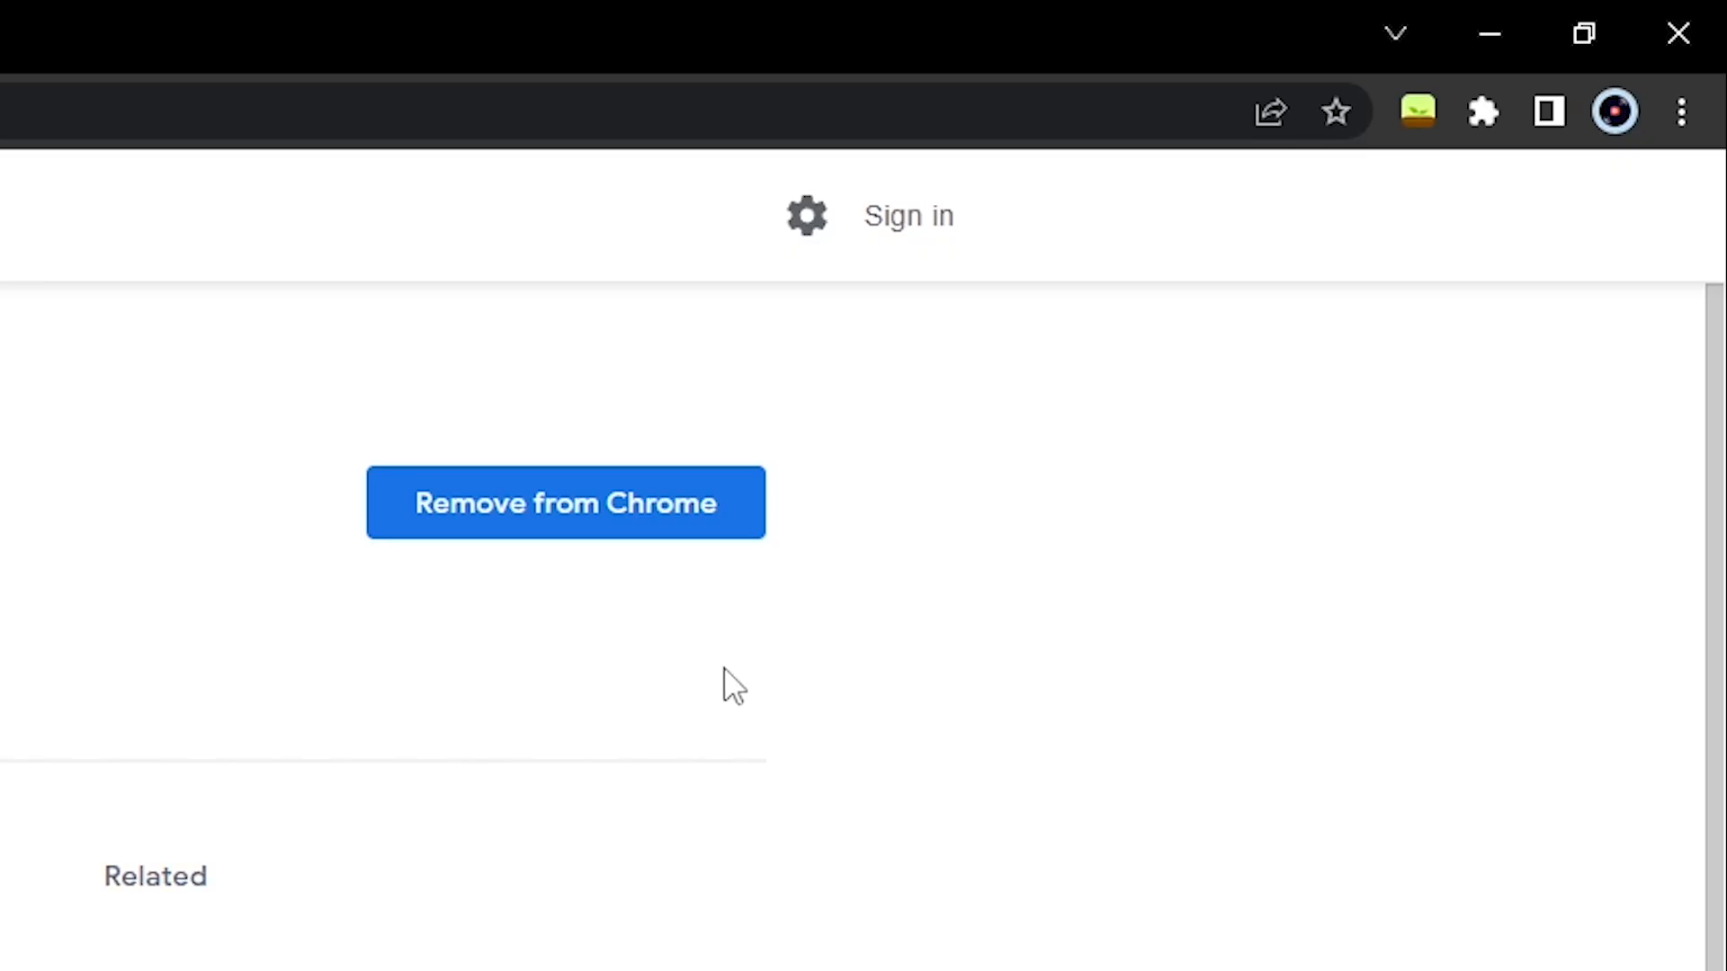
# Step: Plant a tree in the Forest popup to start the 10:00 focus countdown
pyautogui.click(1421, 111)
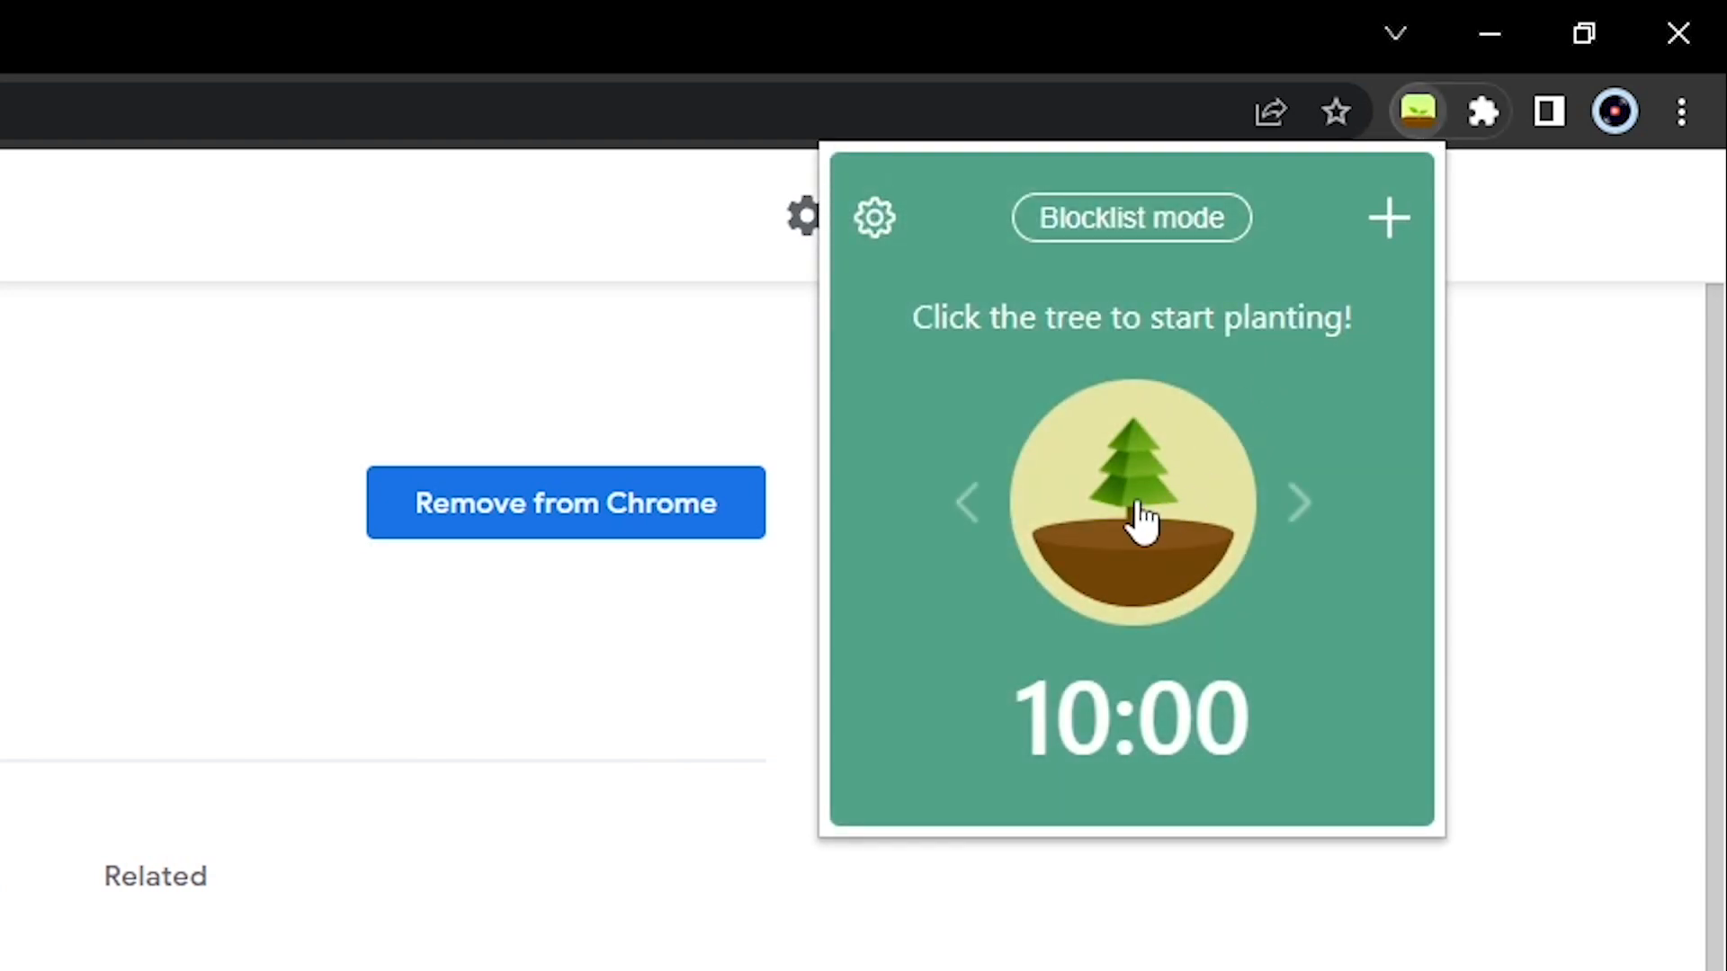
pyautogui.click(1133, 502)
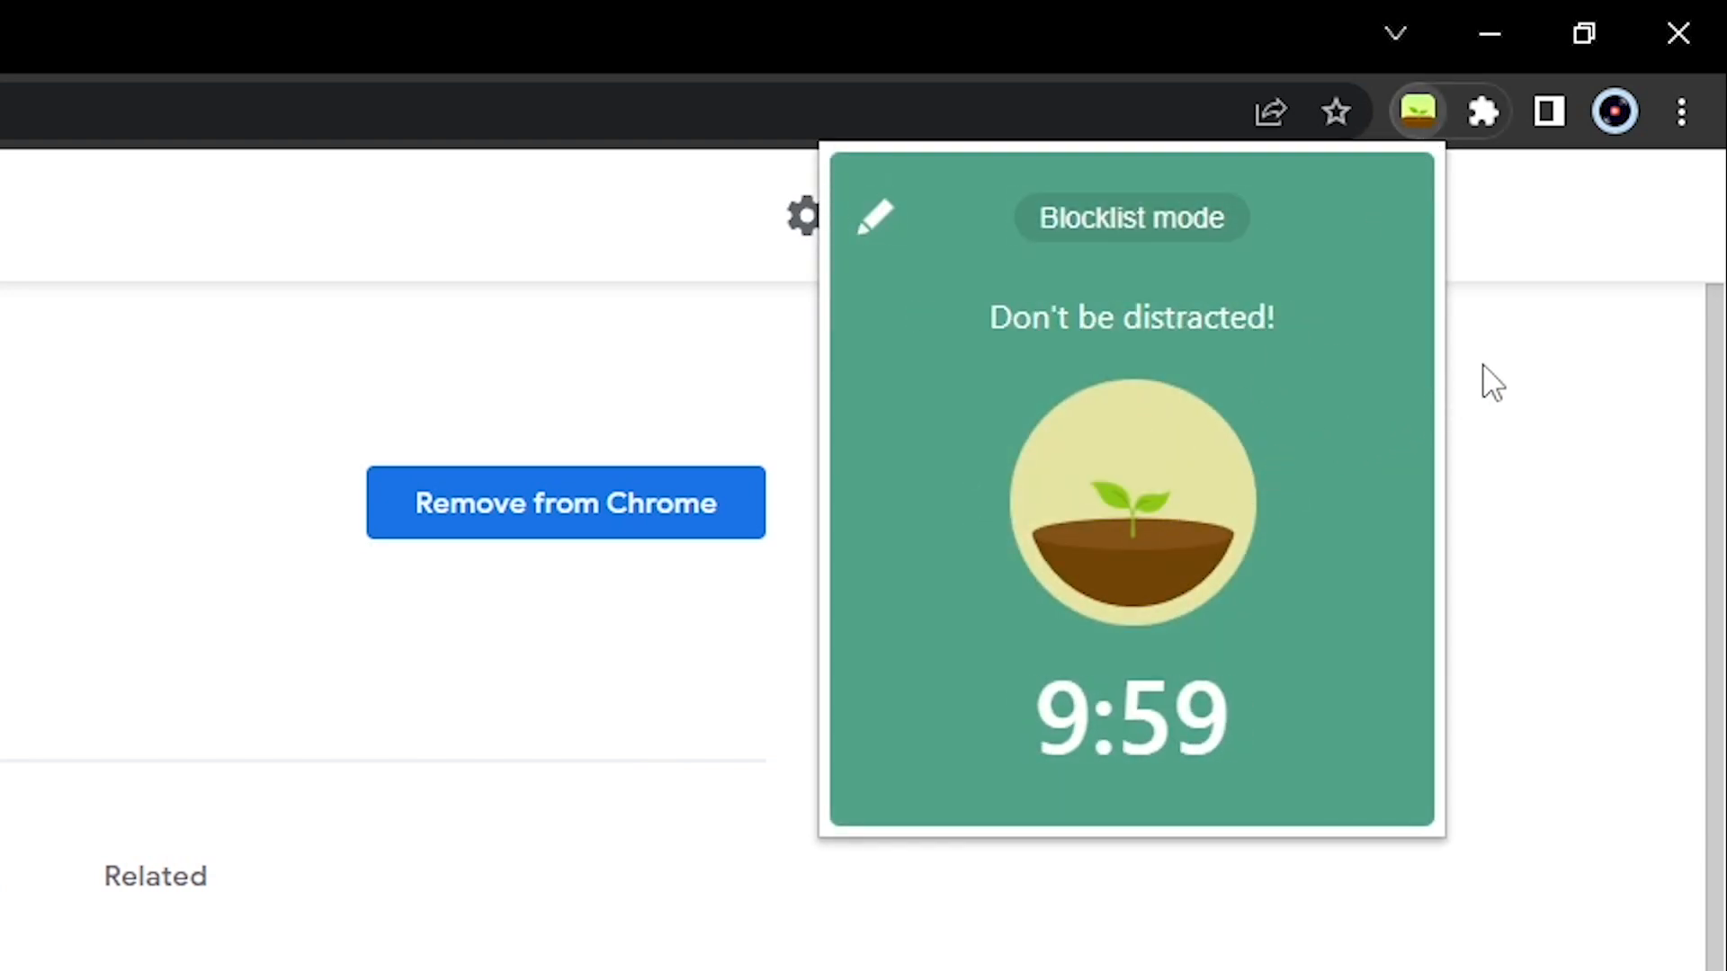